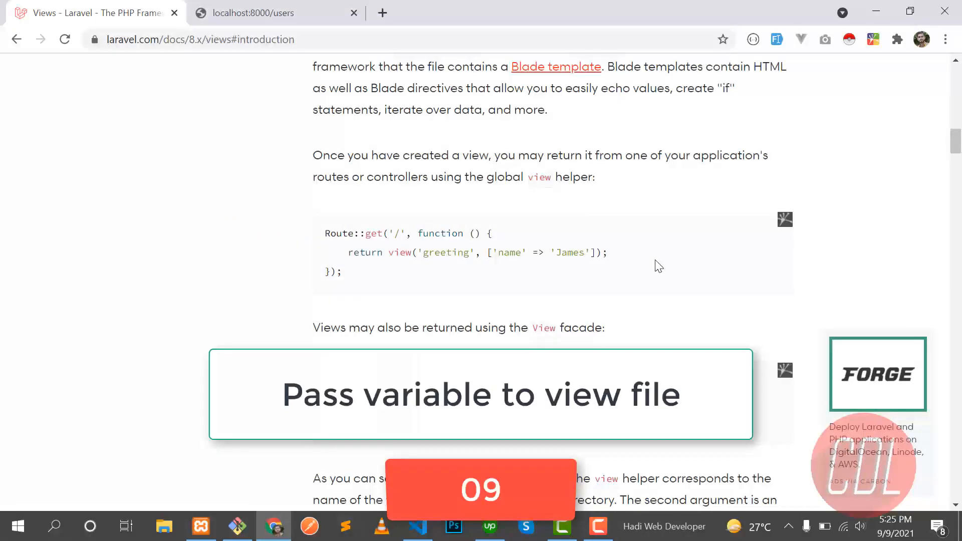
mouse_move(330, 224)
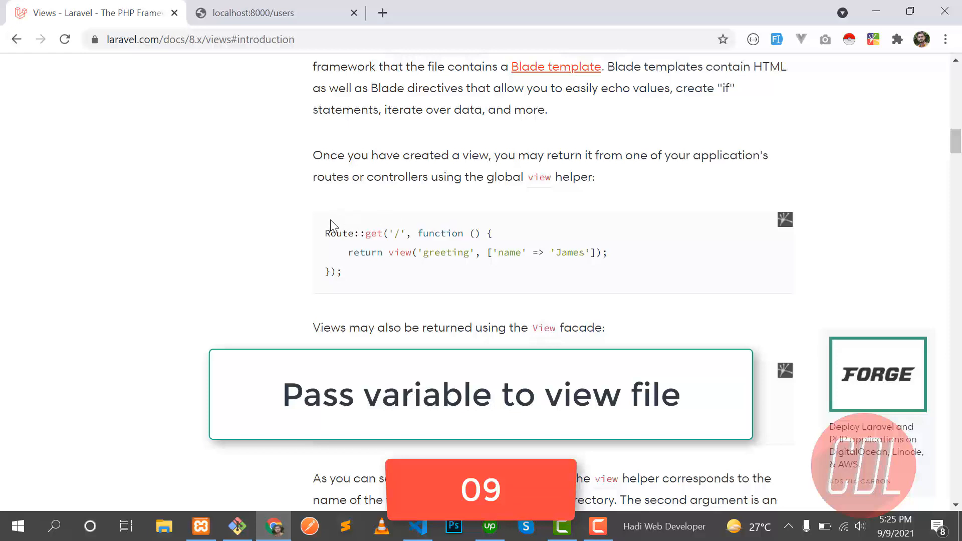
- Leave the Laravel views documentation and bring up web.php in the editor
key("alt+tab")
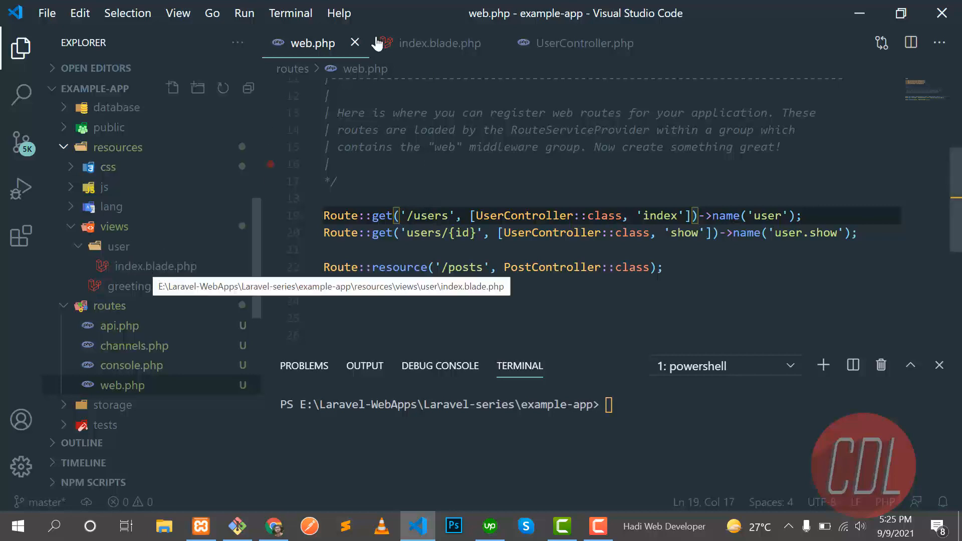
- Add Route::get('/test', function() { }) below the posts resource route
left_click(440, 43)
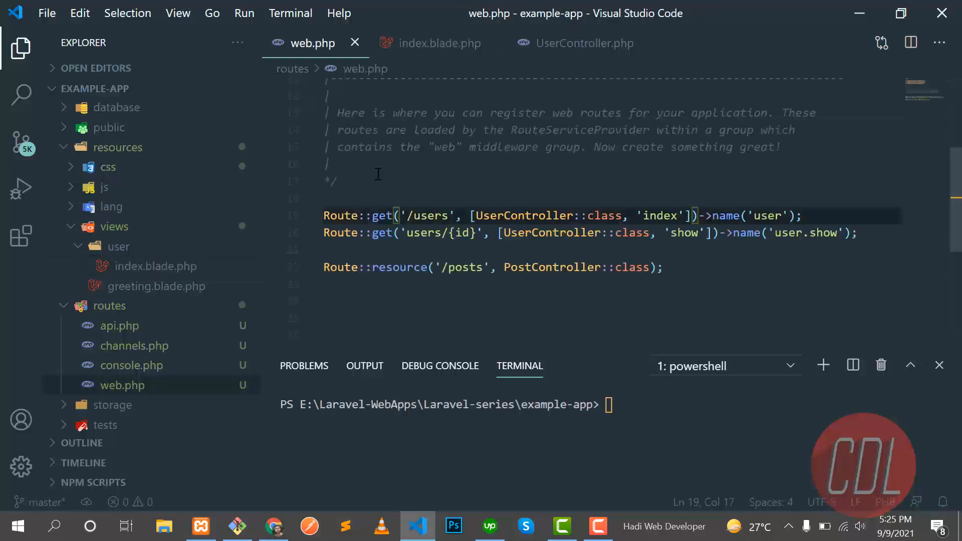
left_click(274, 526)
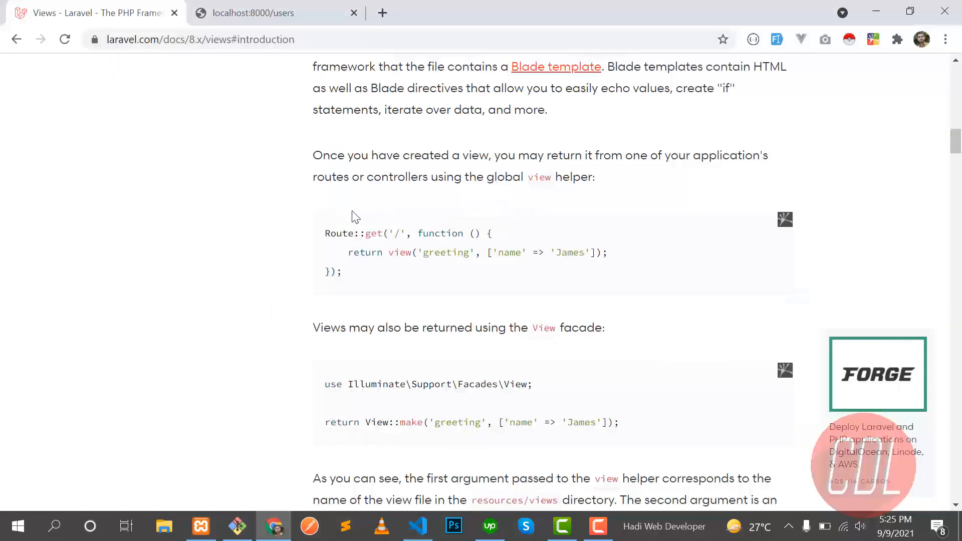
left_click(418, 526)
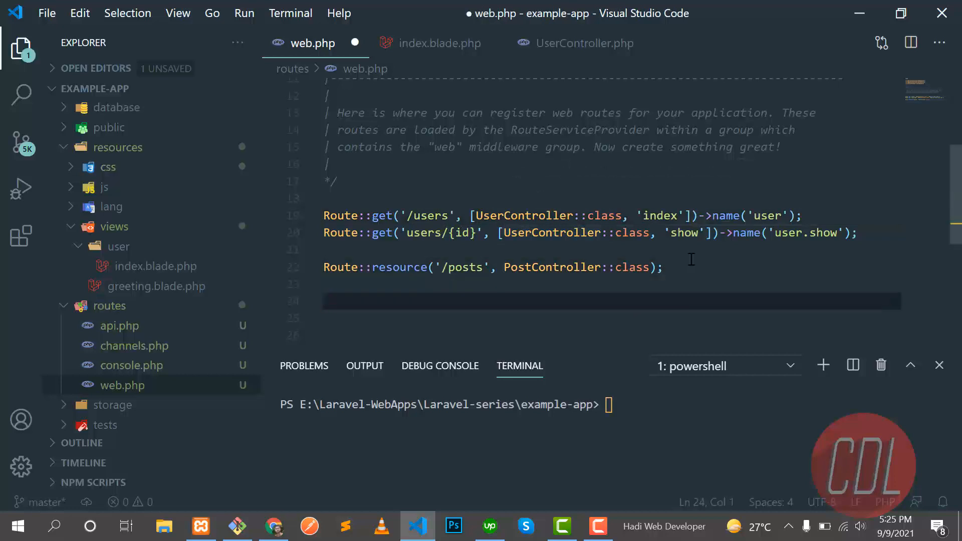
type("Route::get('")
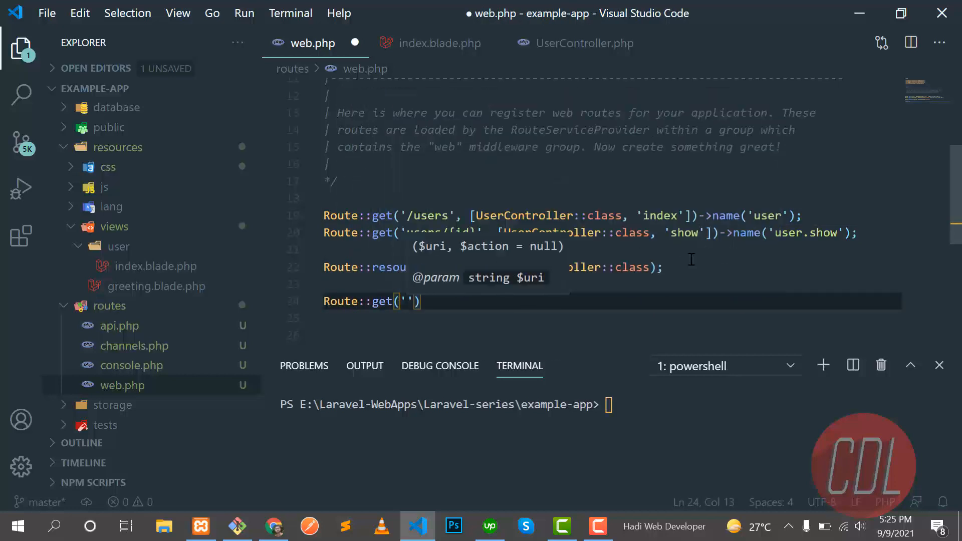
type("/test")
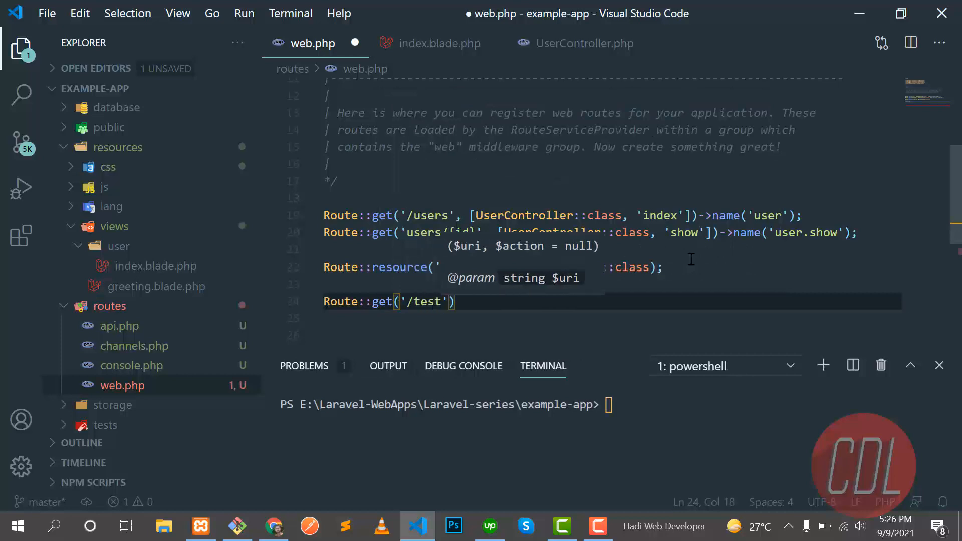
type(",")
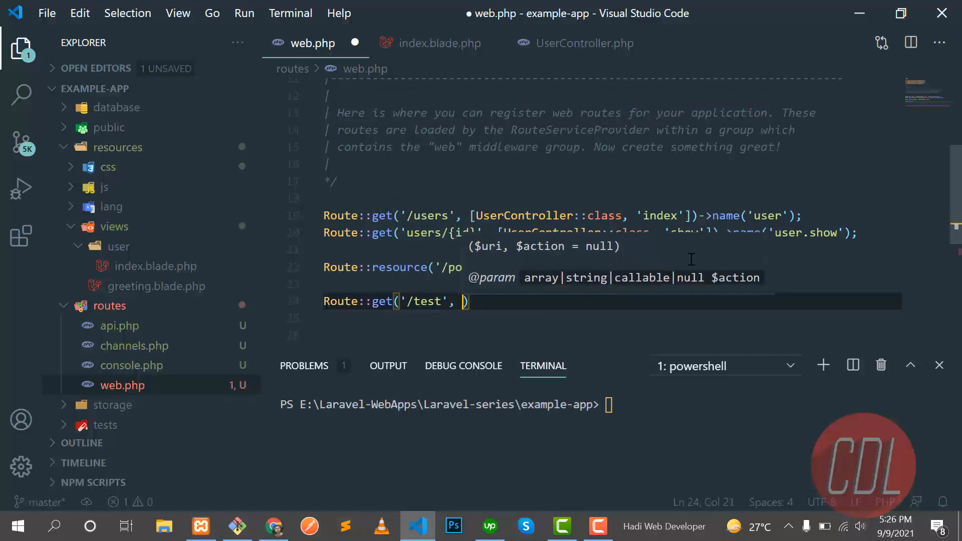
type("function")
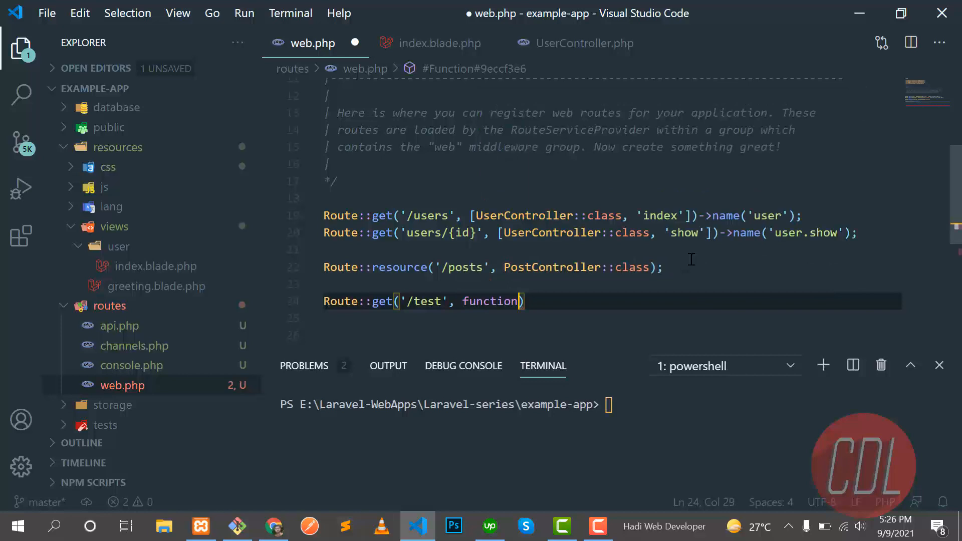
type("()")
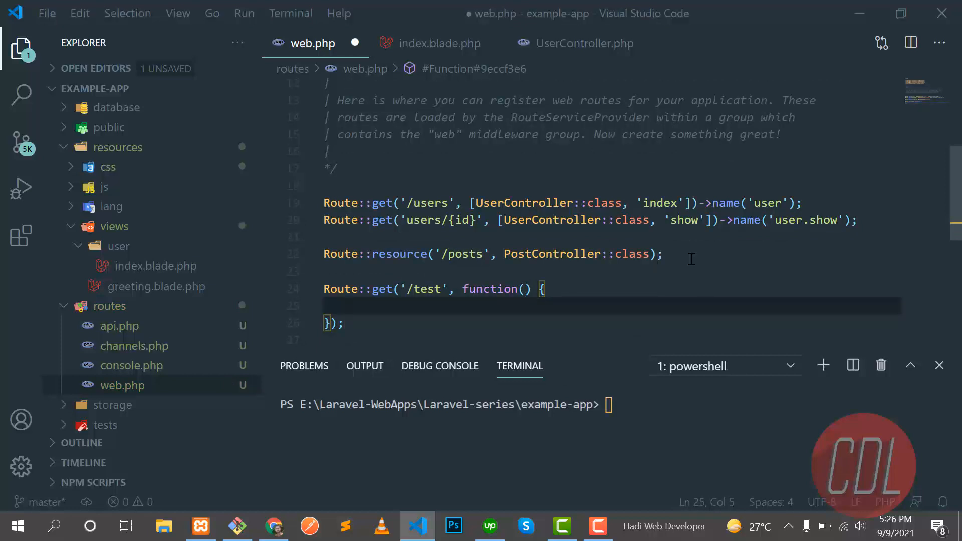
- Compare with the docs example and make the /test closure return view('')
left_click(273, 526)
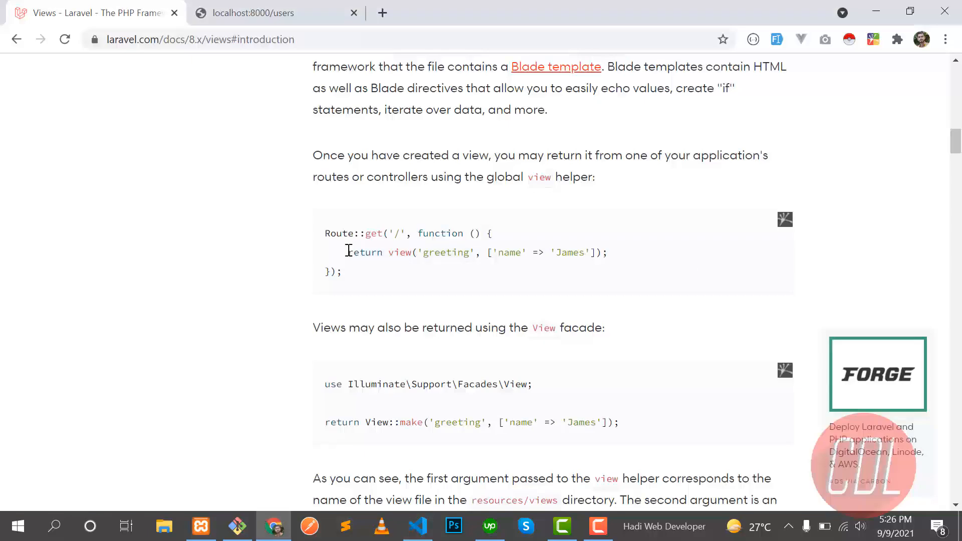
left_click(417, 527)
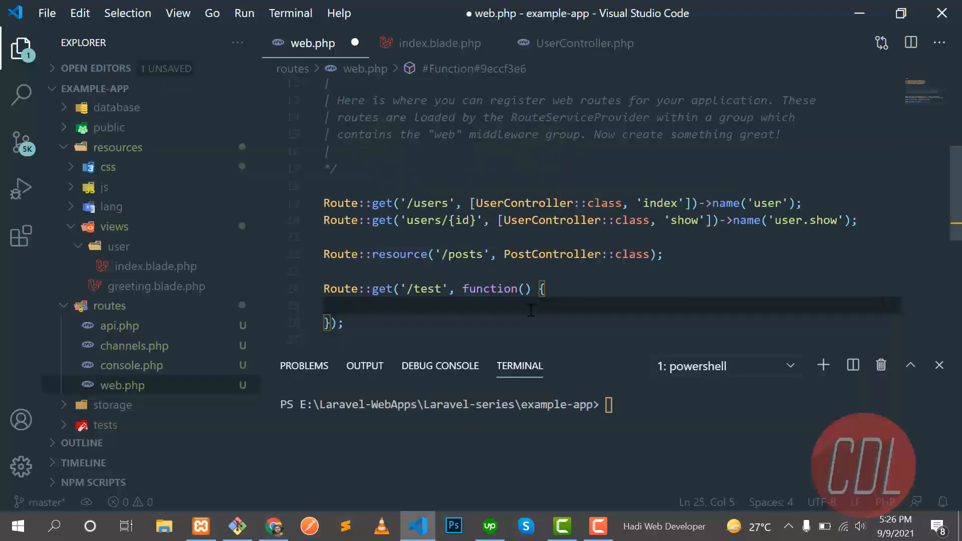
left_click(273, 525)
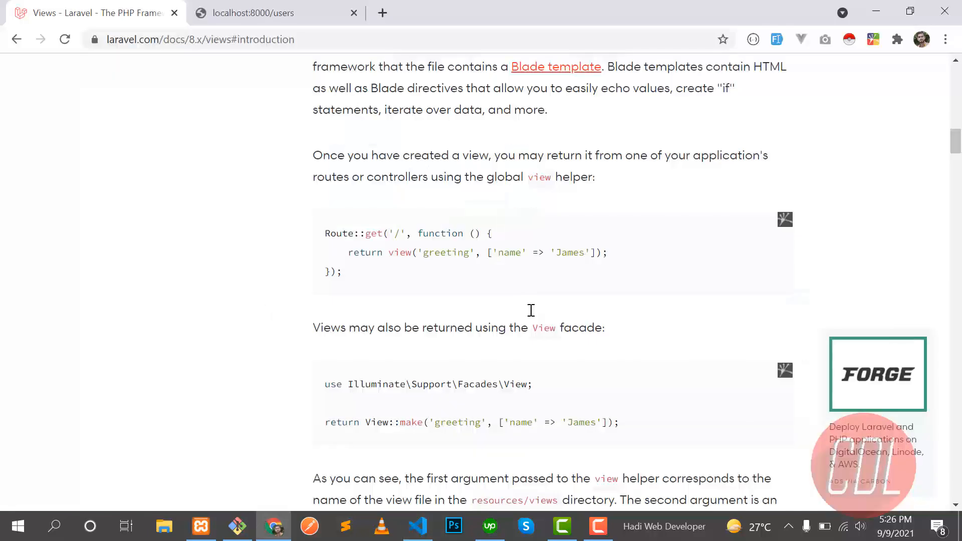
left_click(418, 527)
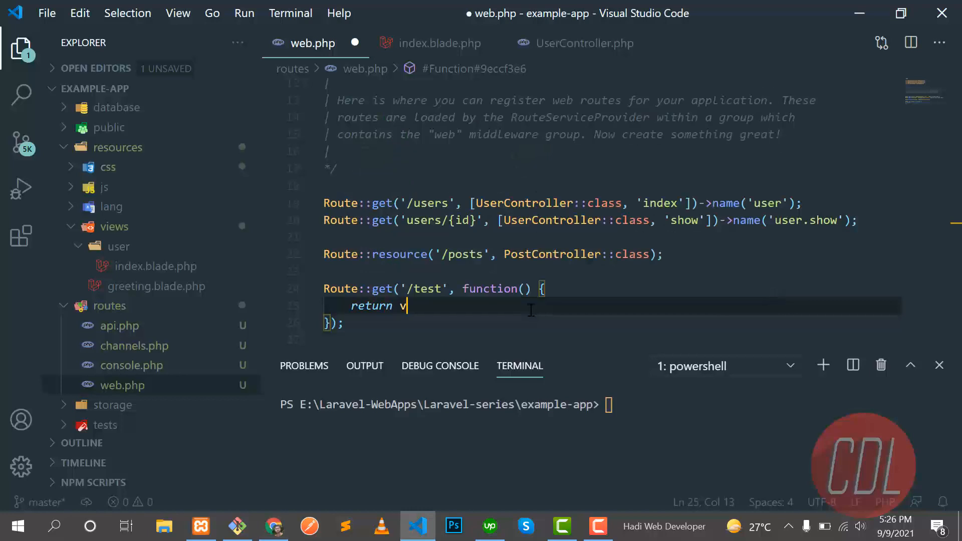
type("iew();")
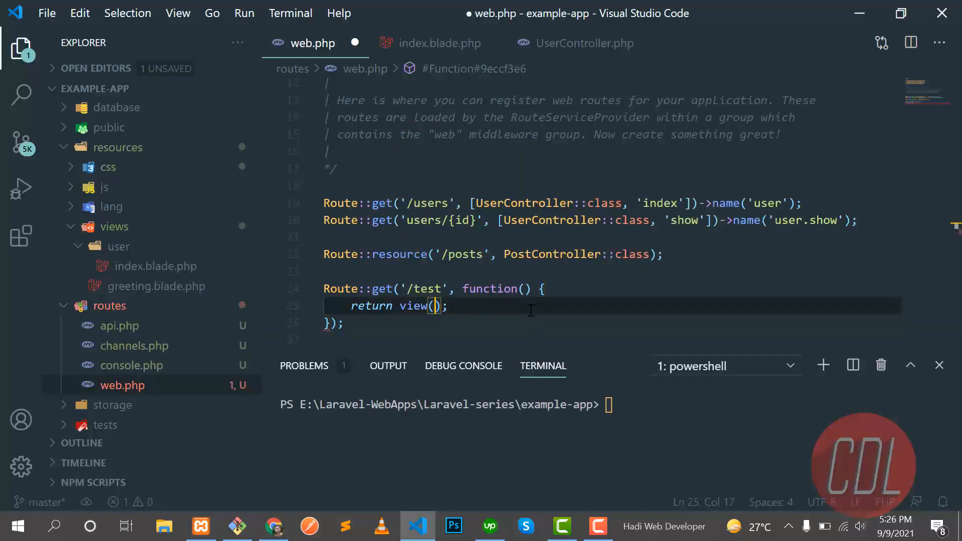
type("'")
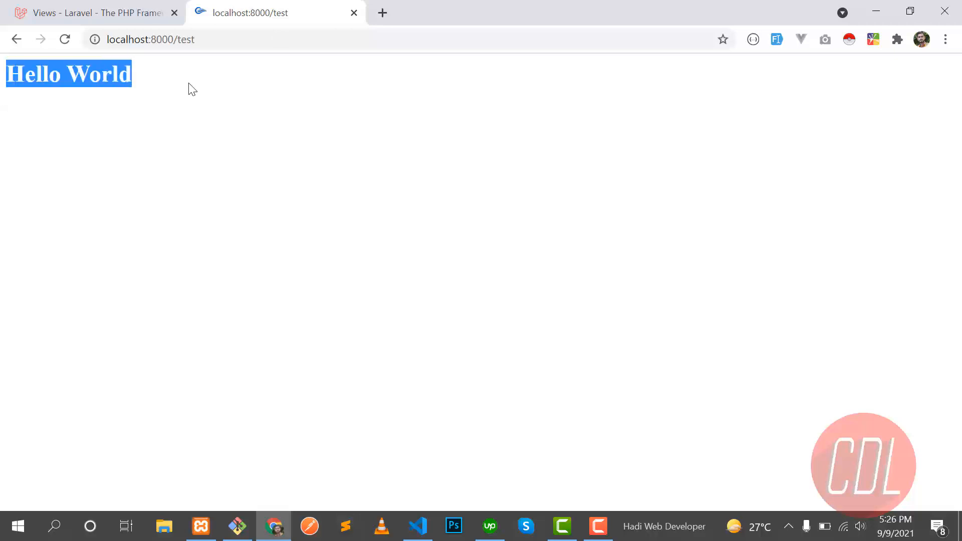
- Return to the /test route returning view('greeting') in web.php
left_click(416, 526)
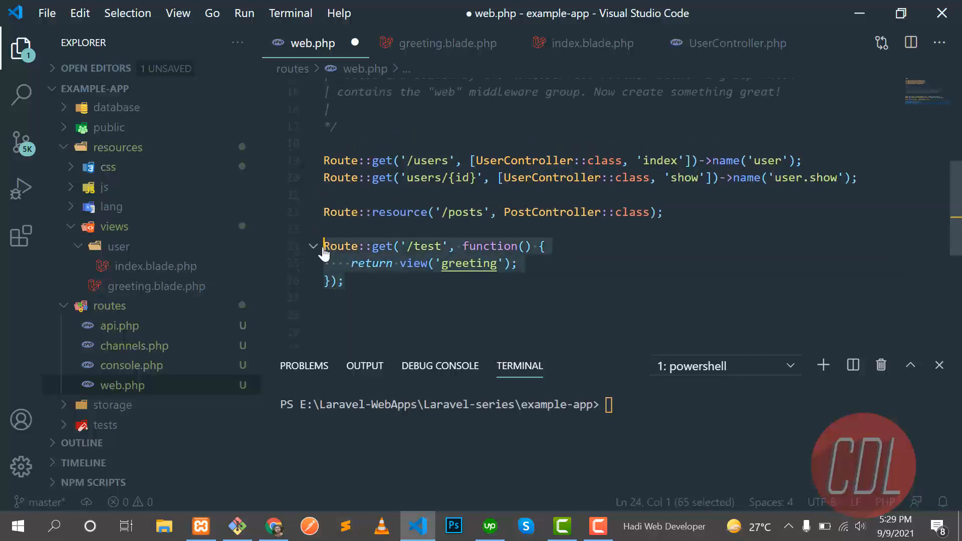
- Comment out the temporary /test route in web.php
key("ctrl+/")
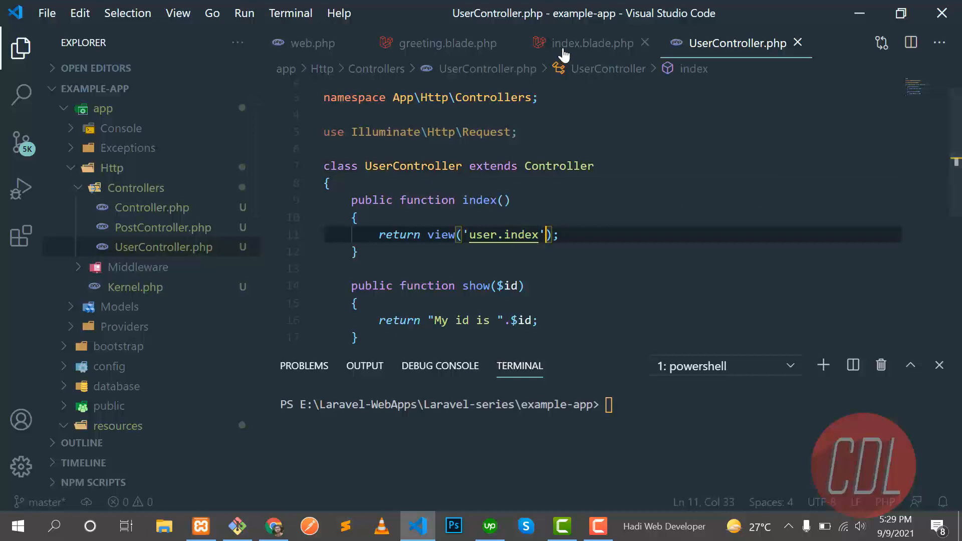
- Change the user index view text from 'Users pages' to 'My name is'
left_click(590, 43)
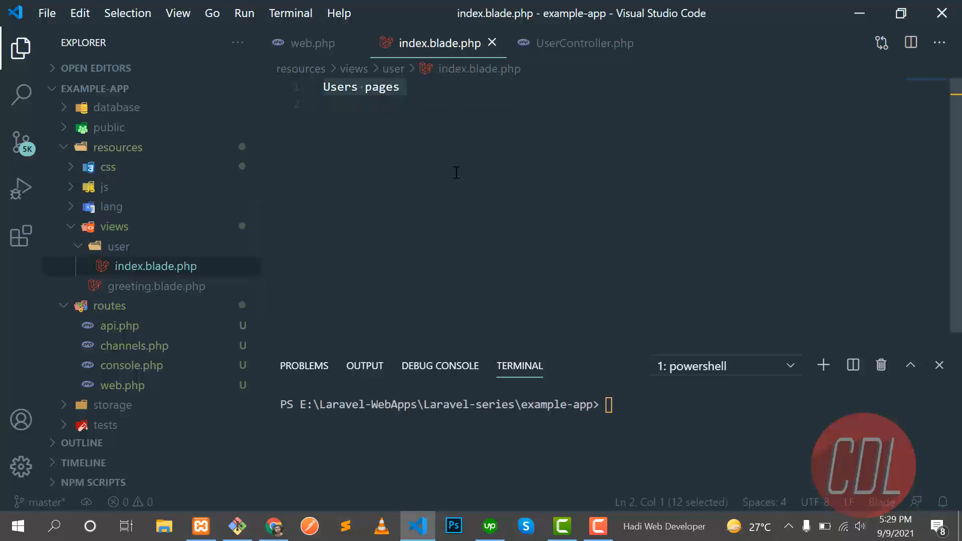
type("My name")
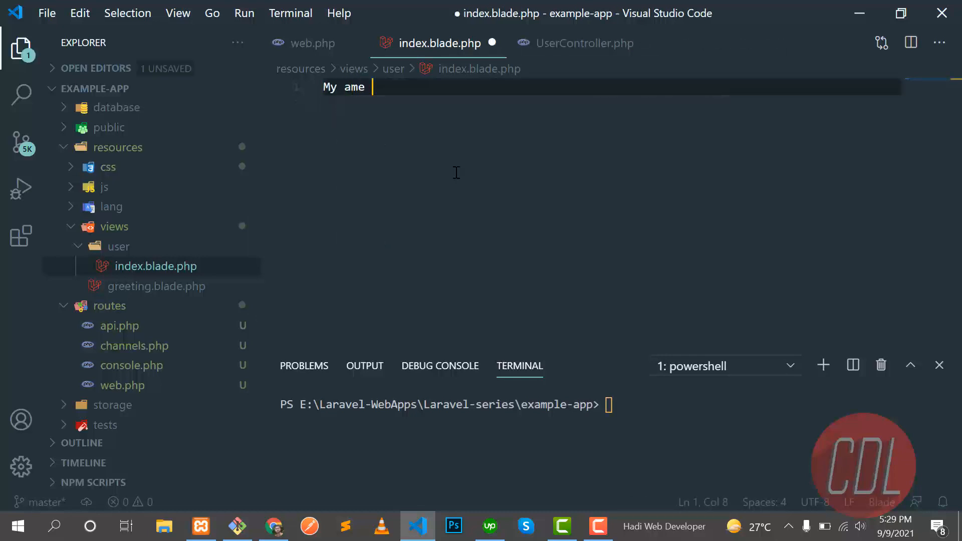
type("n")
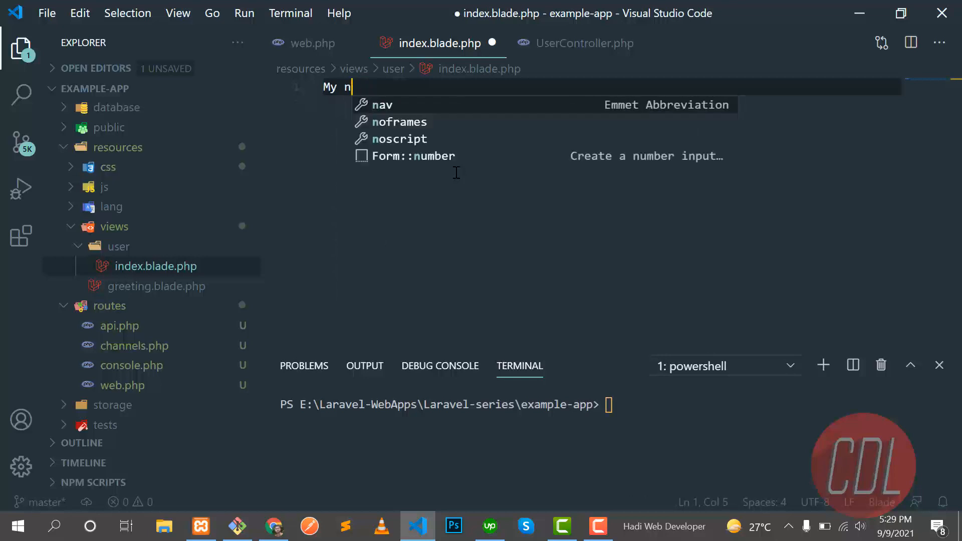
type("ame is")
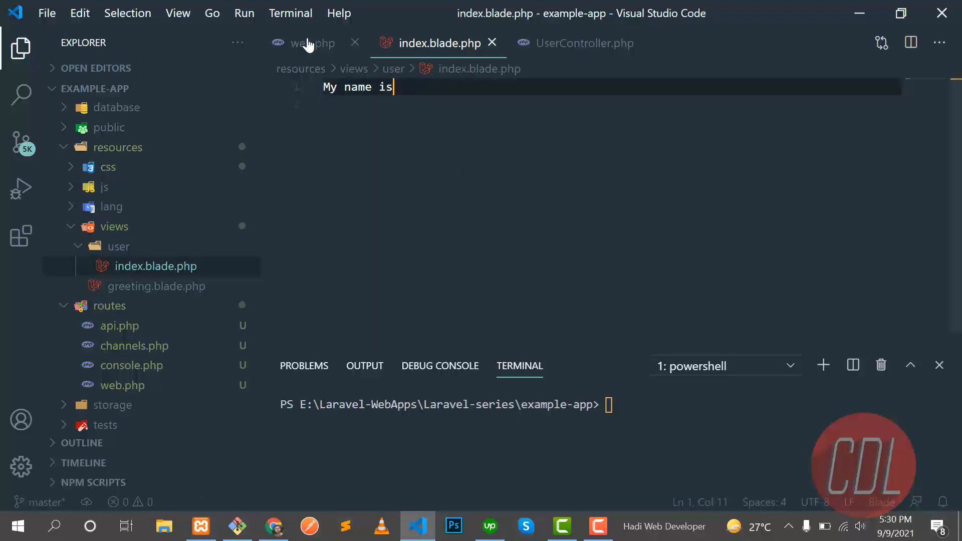
left_click(584, 44)
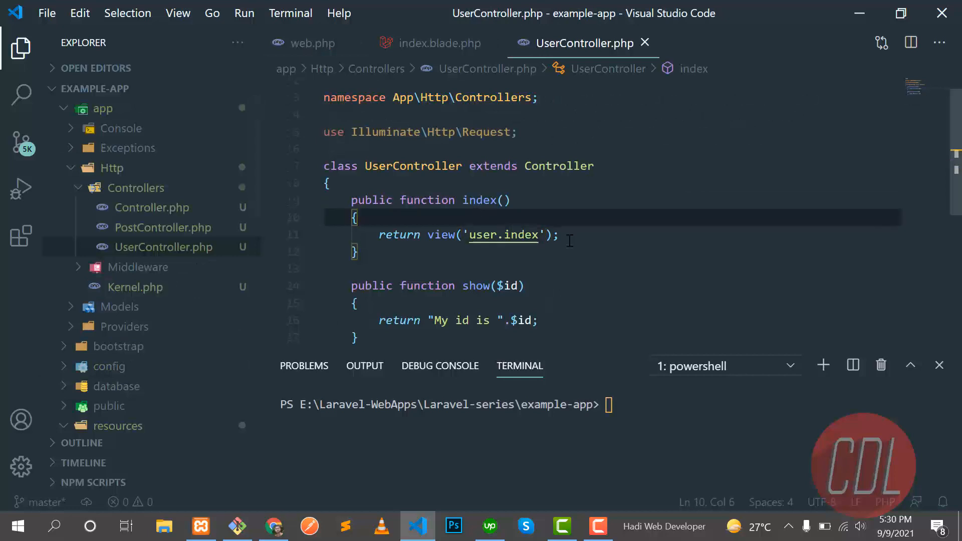
- Set $name = "Hadi Niazi" in UserController's index method
type("$")
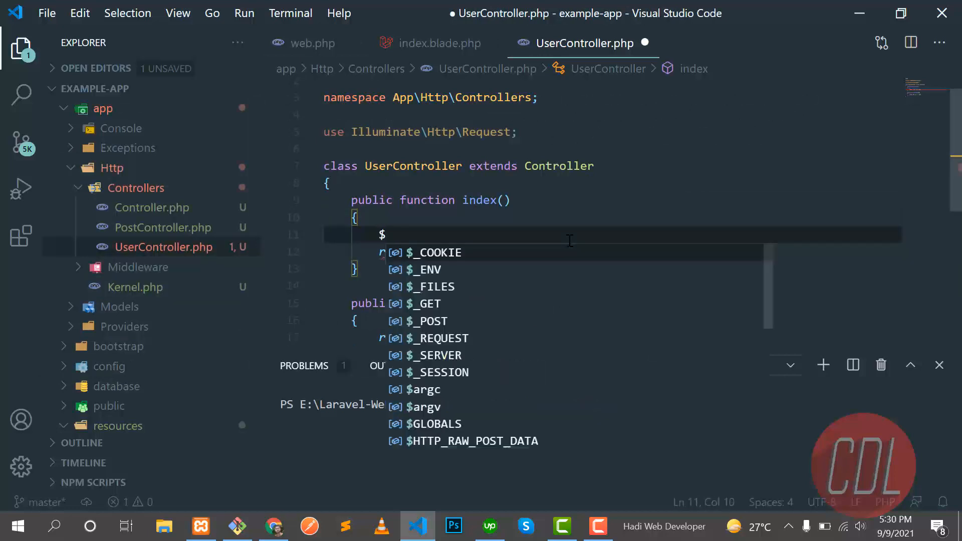
type("name =")
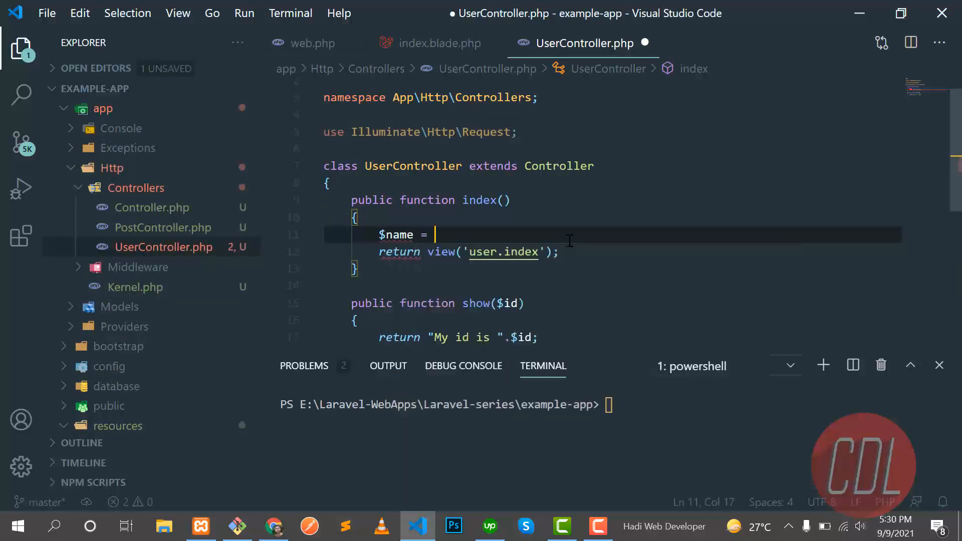
type("\"Hadi N")
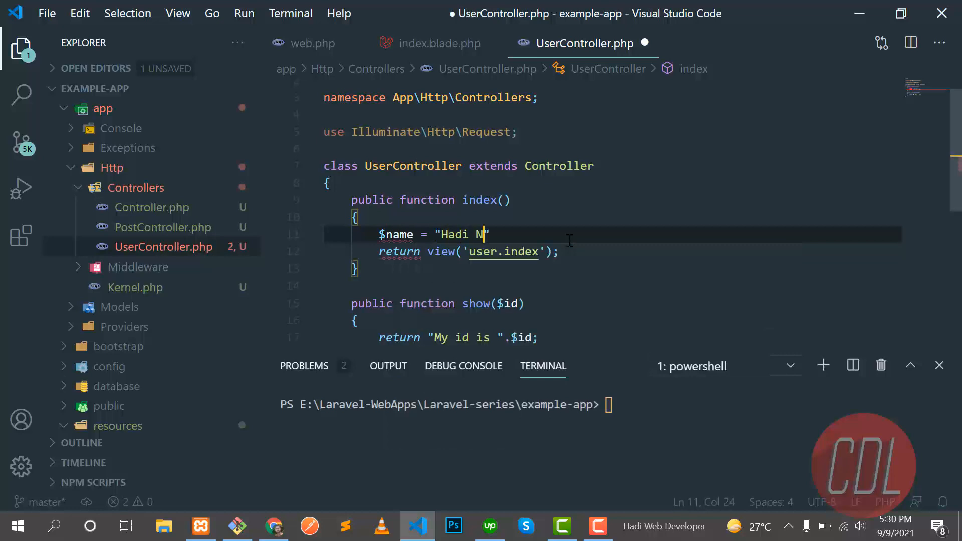
type("iazi")
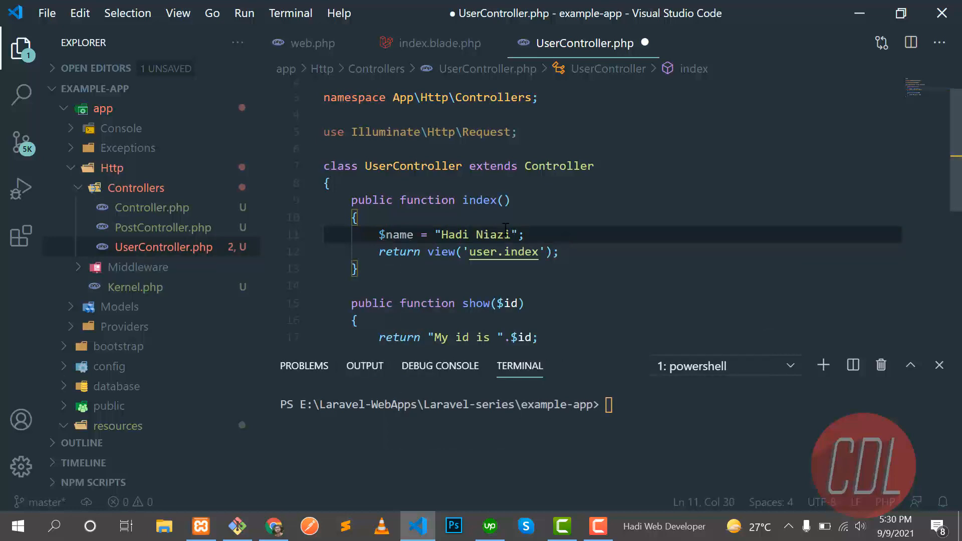
- Pass ['name' => $name] as the data array to the user.index view
double_click(396, 234)
type(", ")
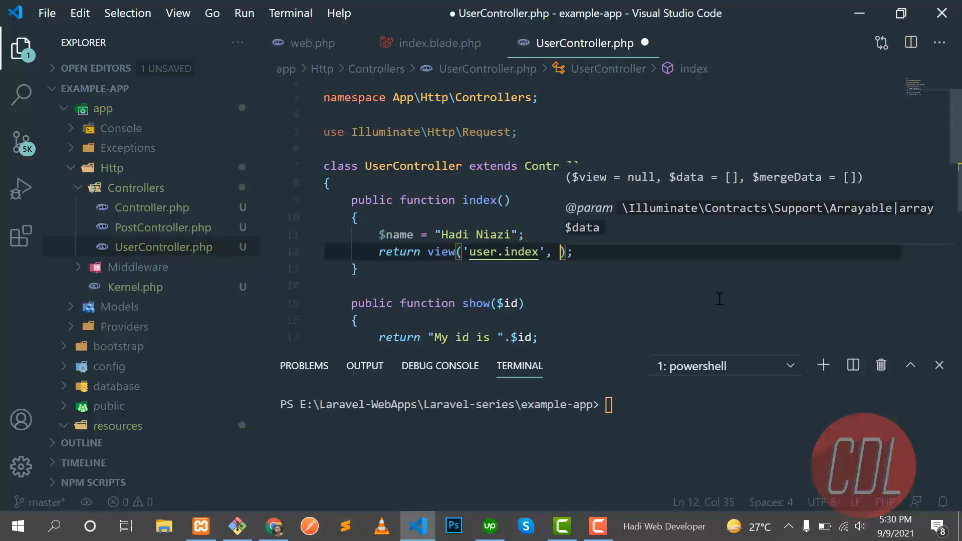
left_click(274, 526)
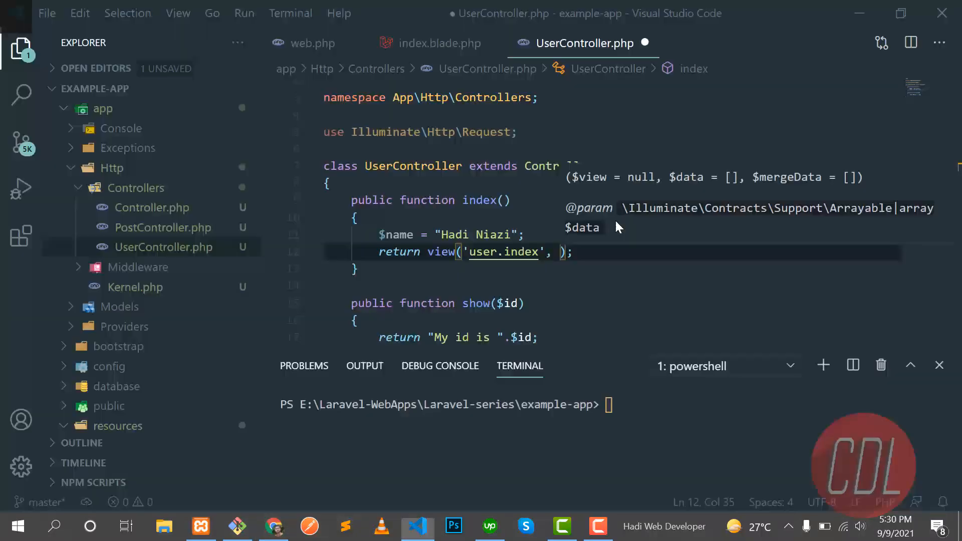
type("[]")
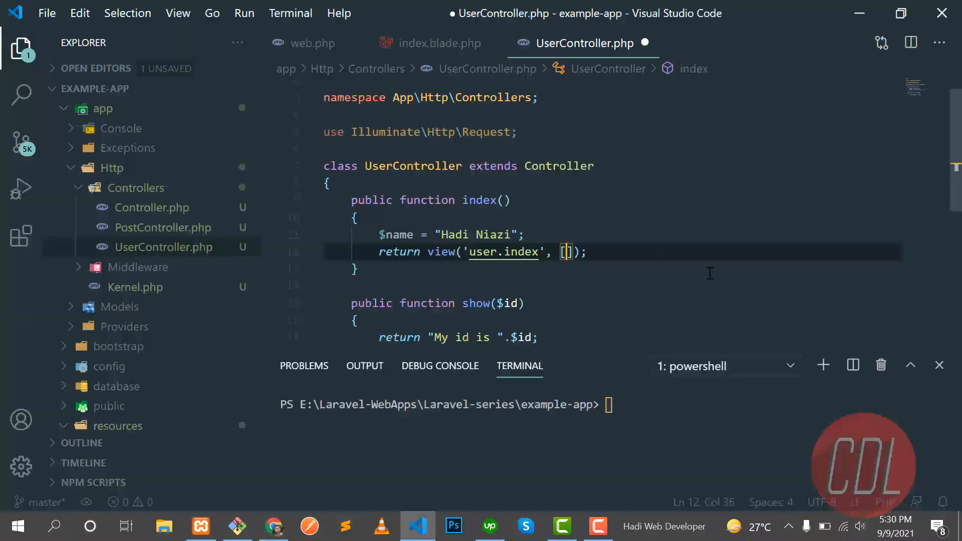
type("'name' =>")
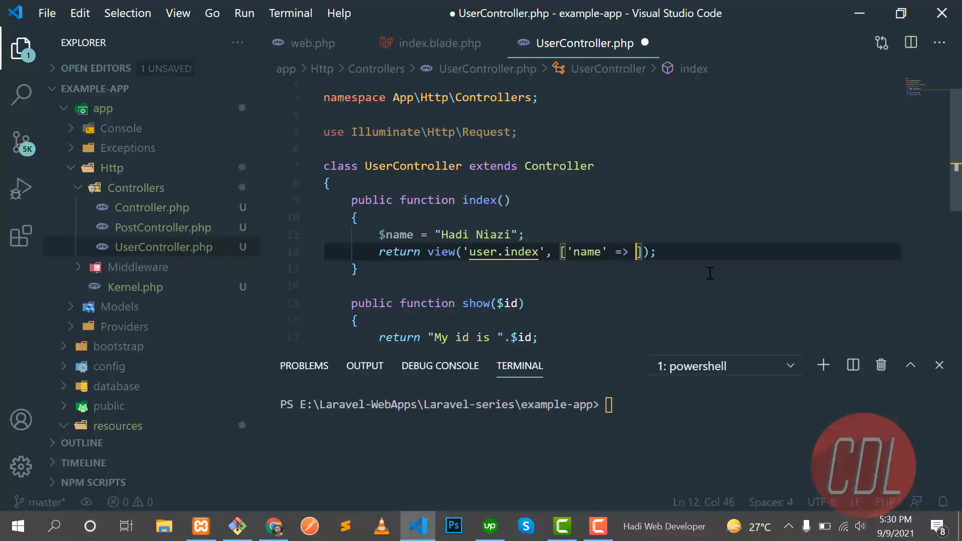
type("$n")
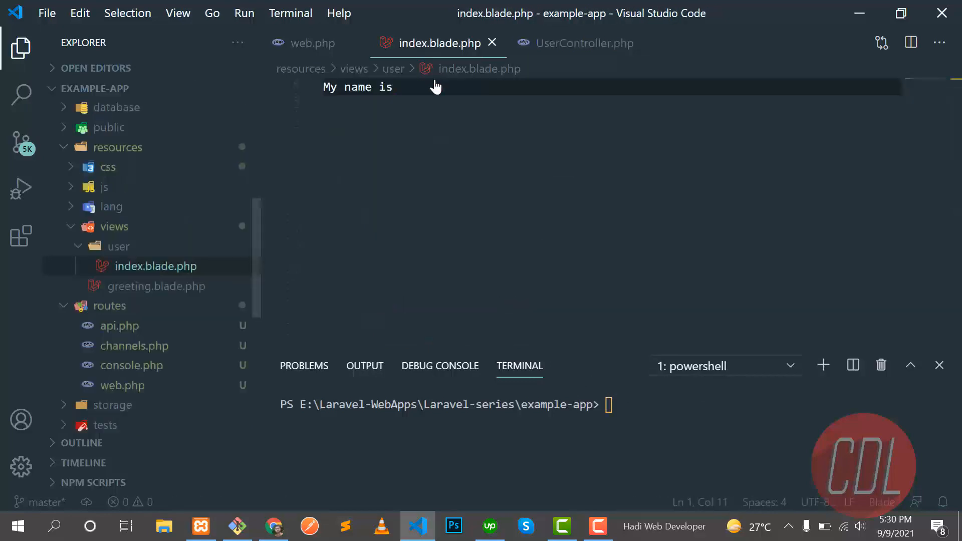
- Add {{ $name }} after 'My name is' in index.blade.php and save
type("{{}}")
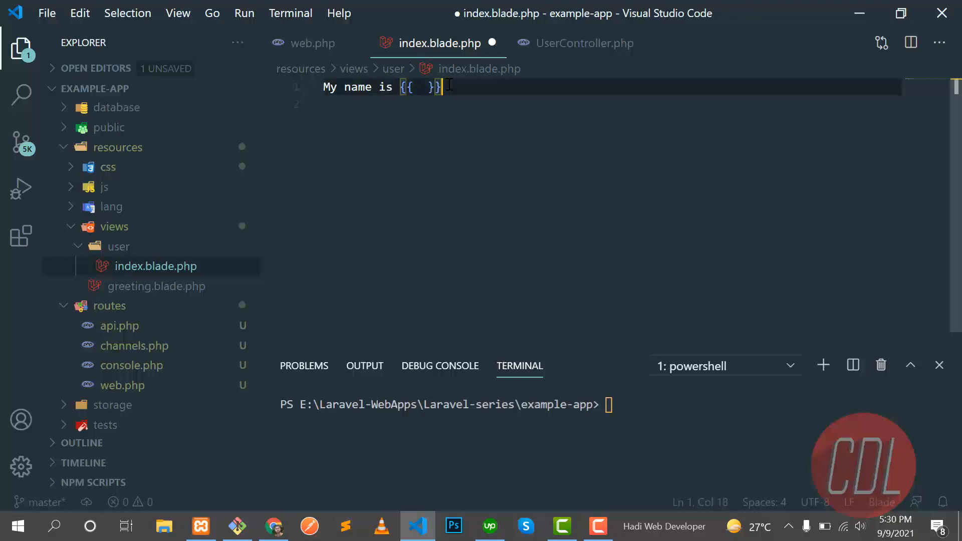
type("$")
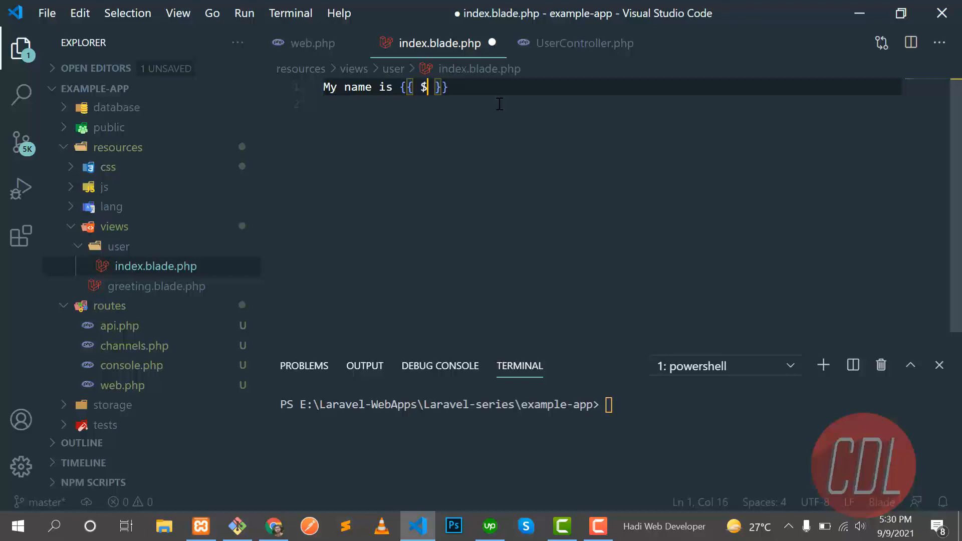
type("name")
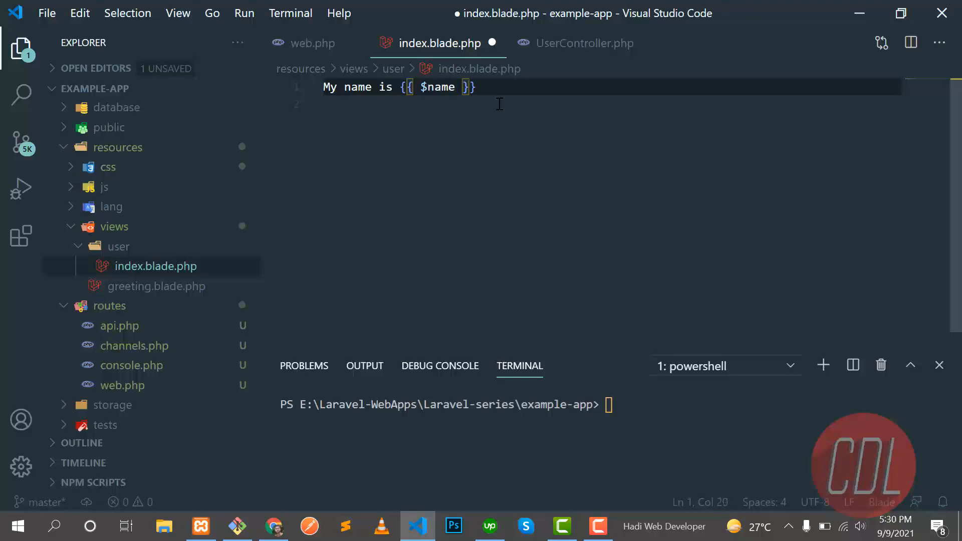
key("ctrl+s")
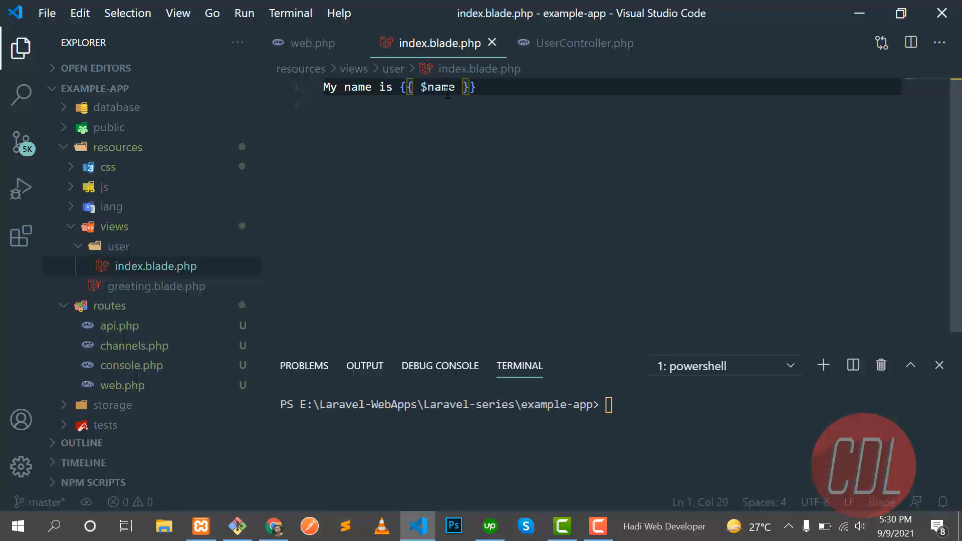
- Load localhost:8000/users in Chrome to confirm 'My name is Hadi Niazi'
left_click(273, 526)
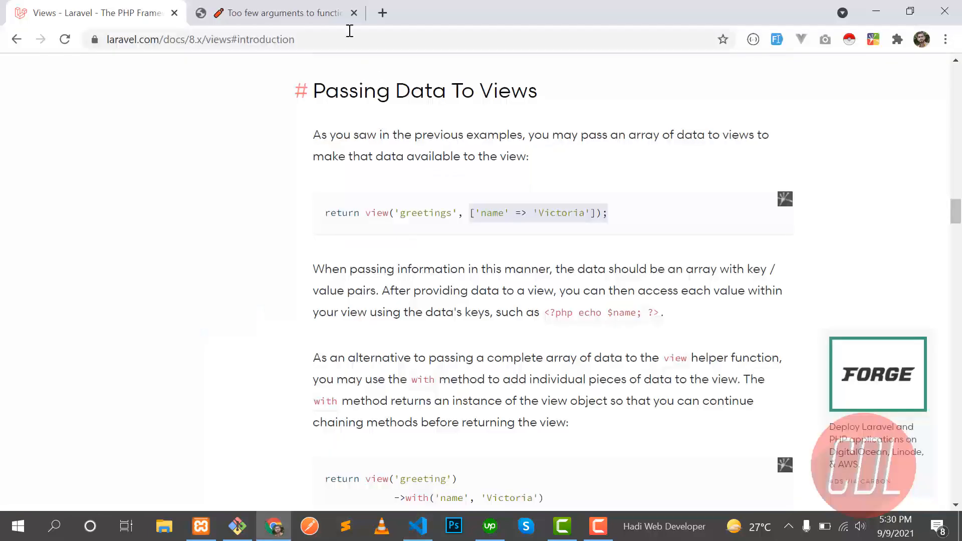
left_click(276, 12)
type("localhost:8000/us")
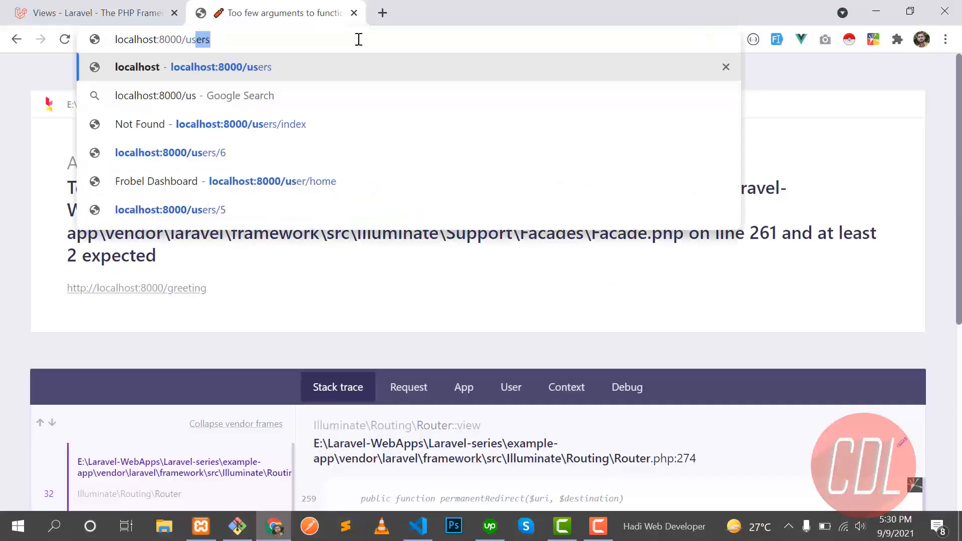
key("Enter")
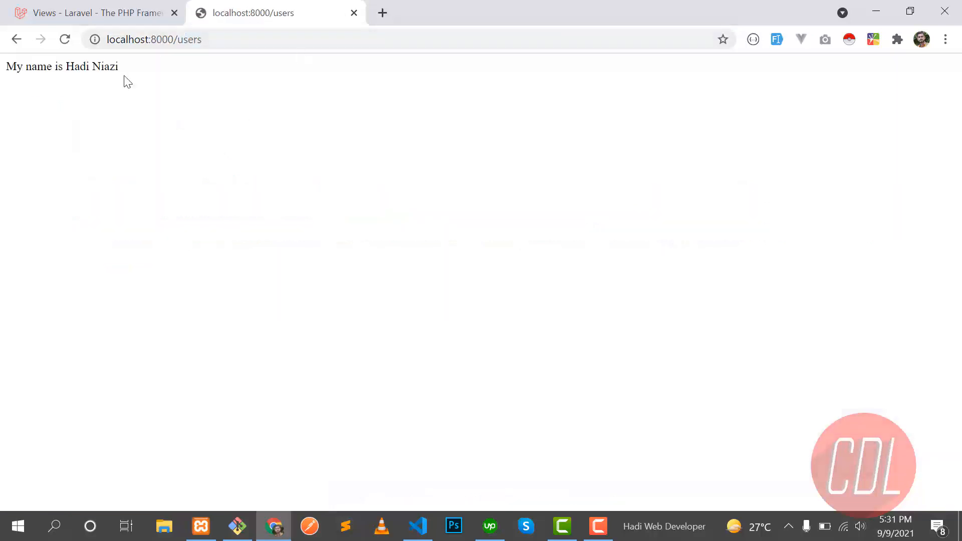
left_click(417, 526)
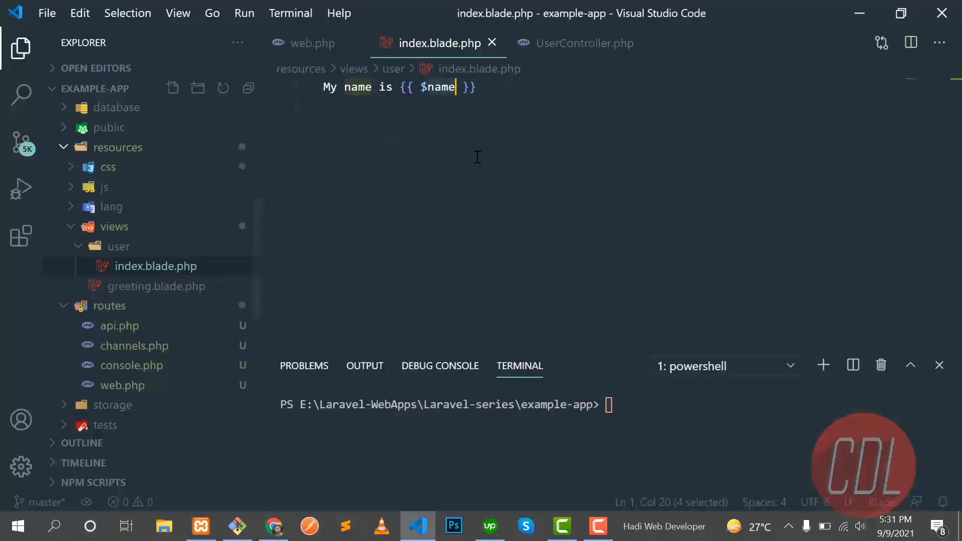
- Replace the array argument in UserController's index with ->with('name', $name)
left_click(583, 43)
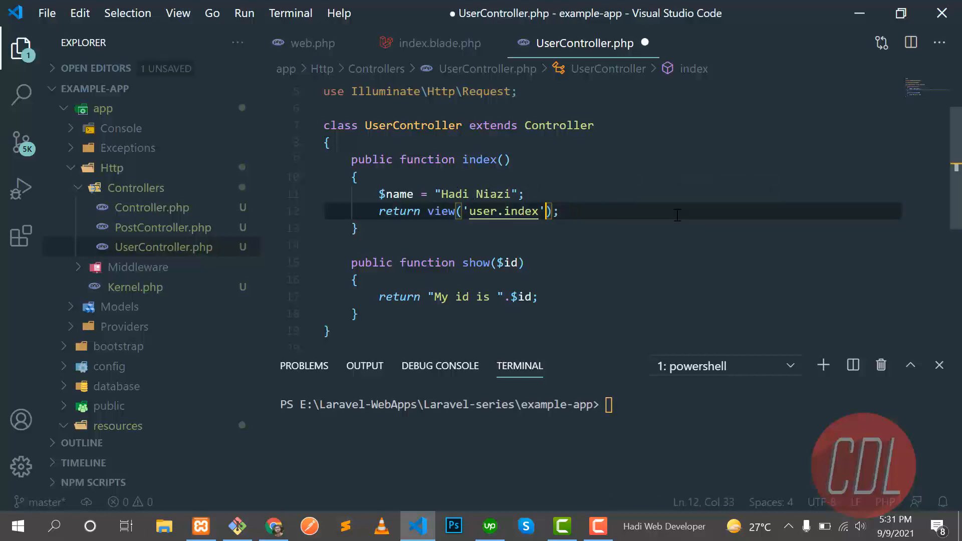
type("->with('")
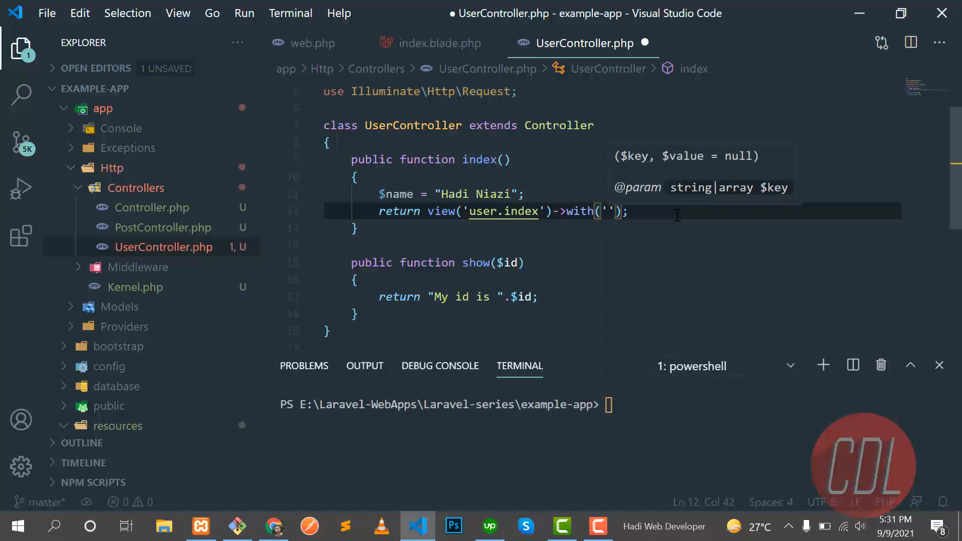
type("'name', $")
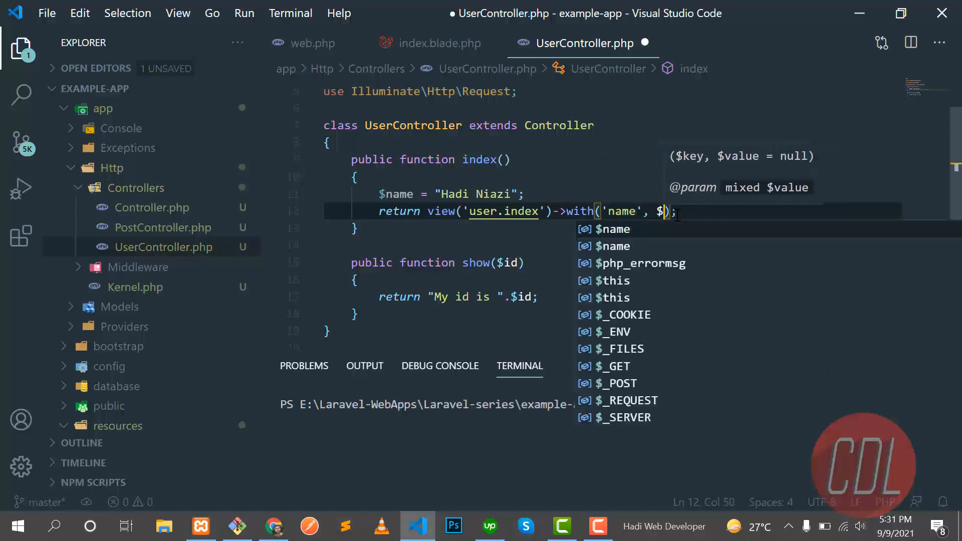
type("name")
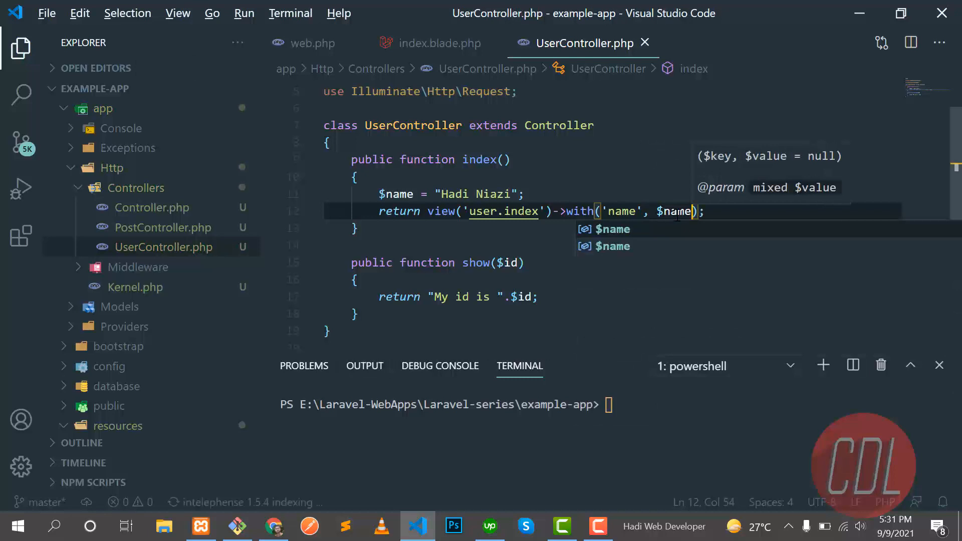
left_click(273, 525)
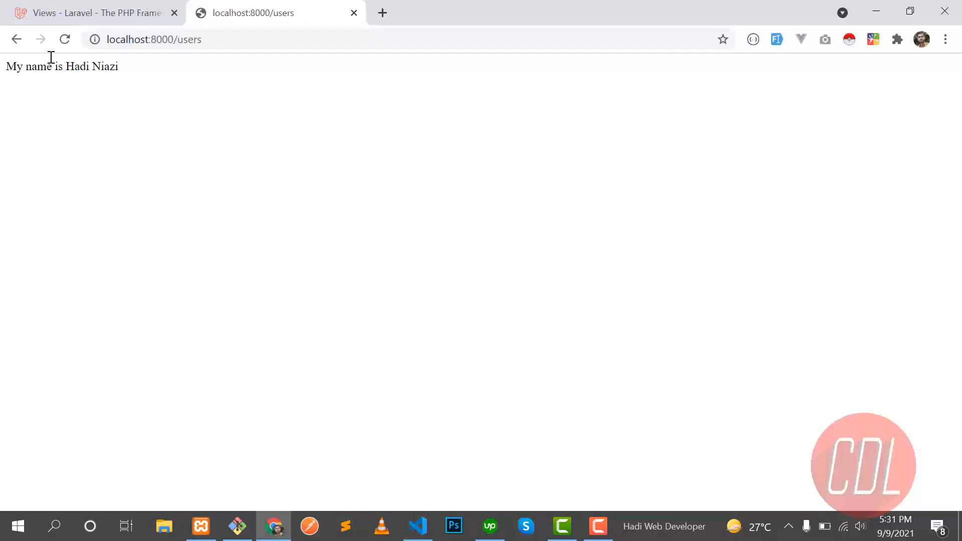
mouse_move(262, 133)
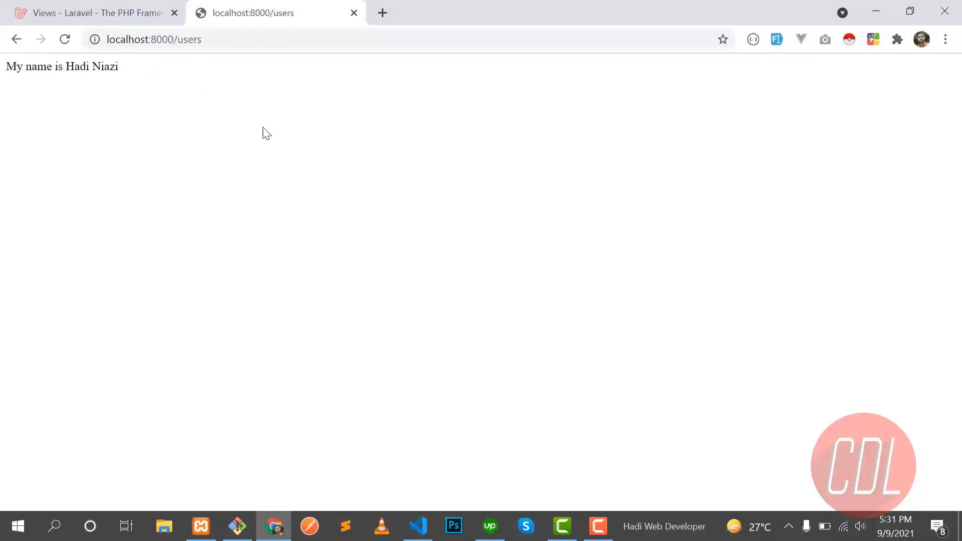
left_click(418, 525)
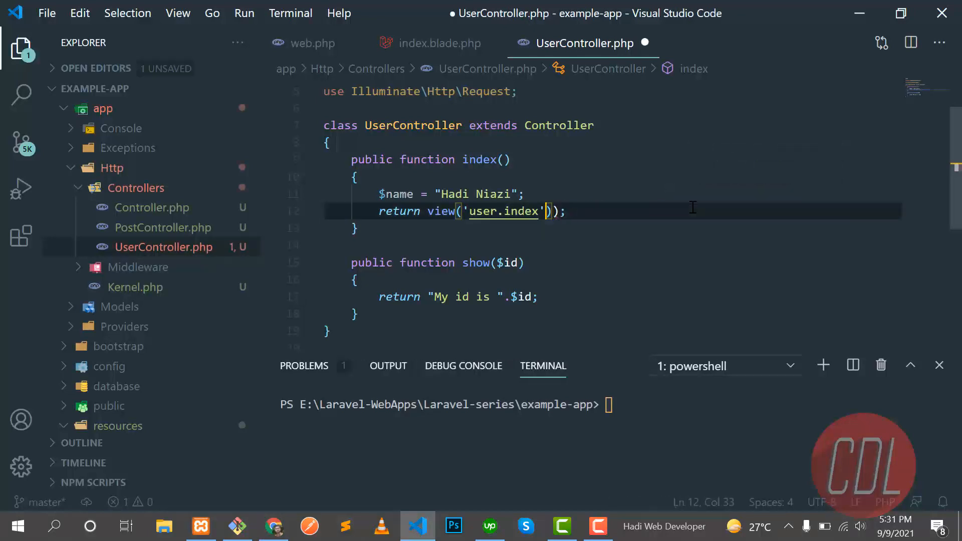
- Replace the with() call by passing compact('name') as the view's second argument
type(", c")
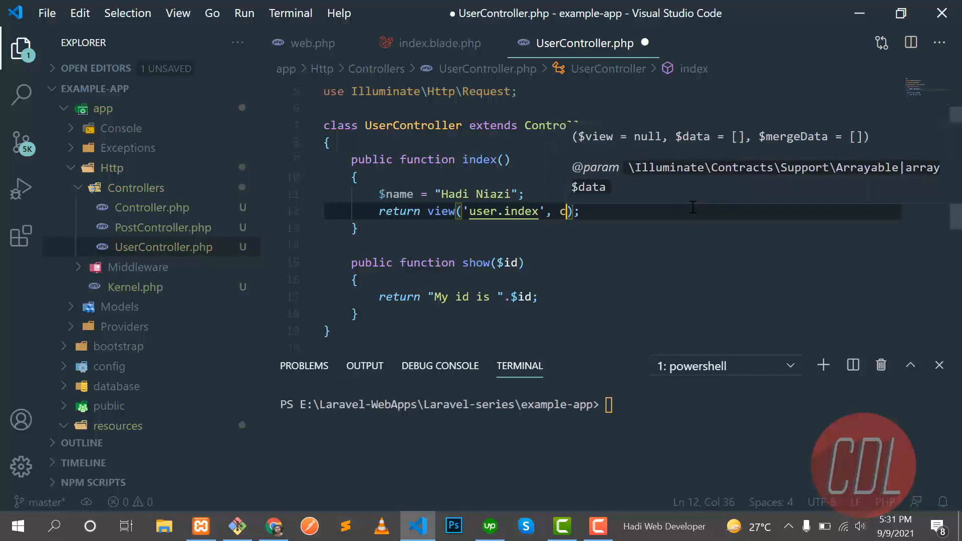
key("Backspace")
type("ompact('') ")
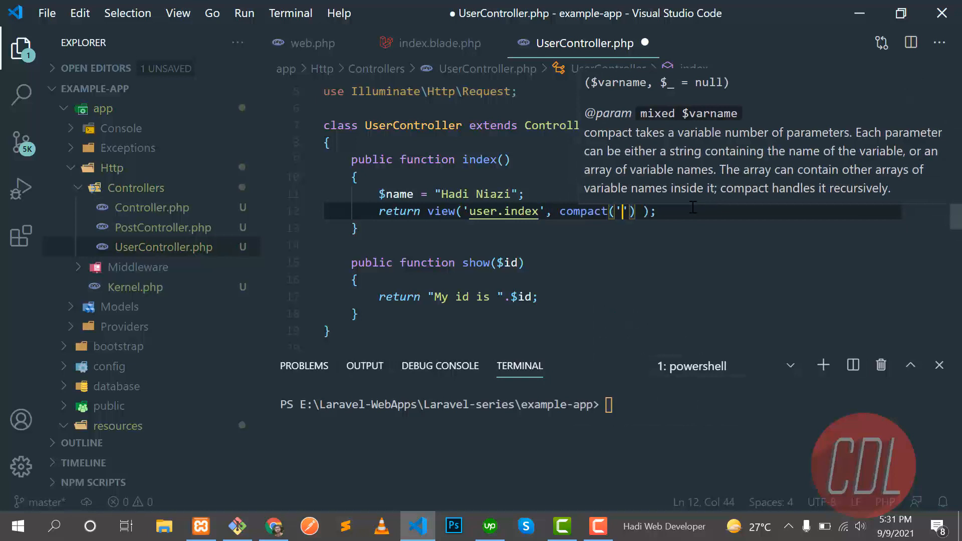
type("name")
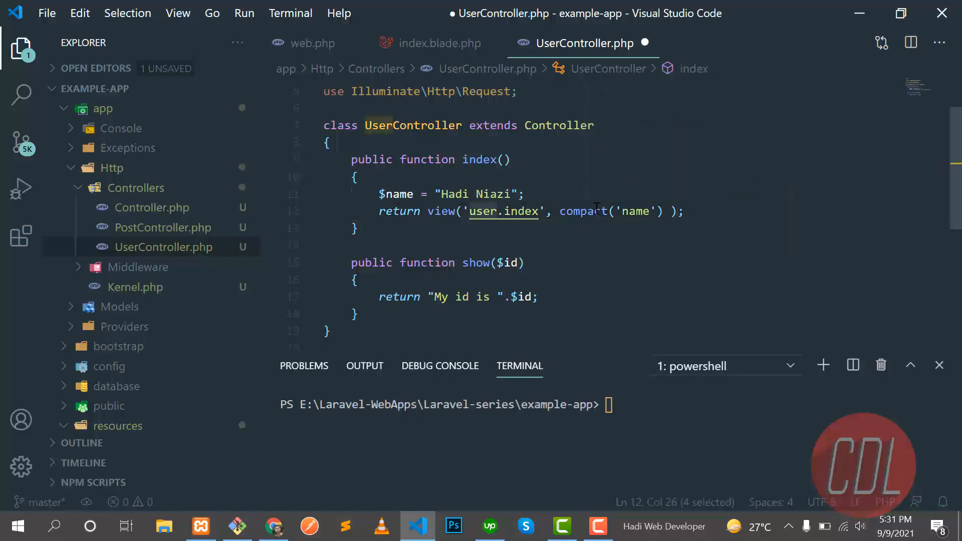
left_click(668, 211)
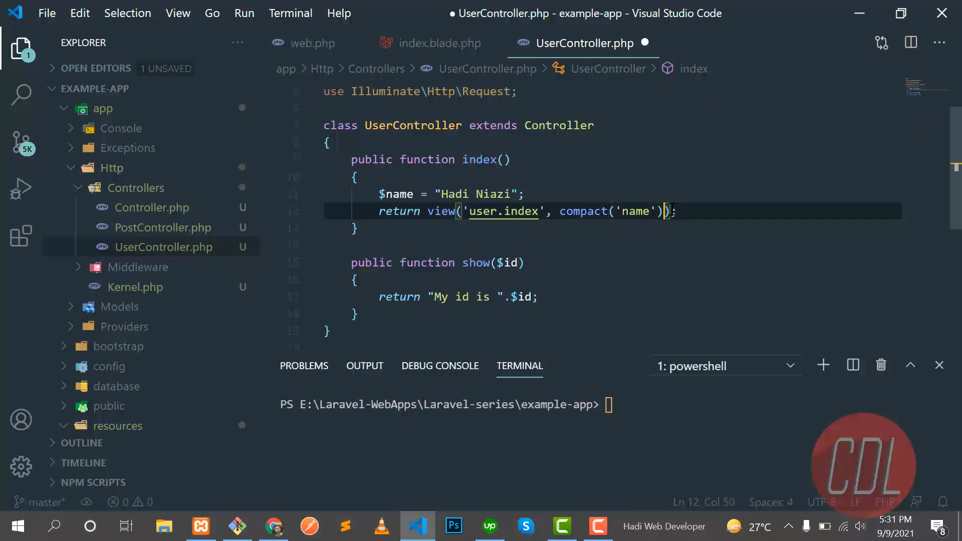
left_click(273, 526)
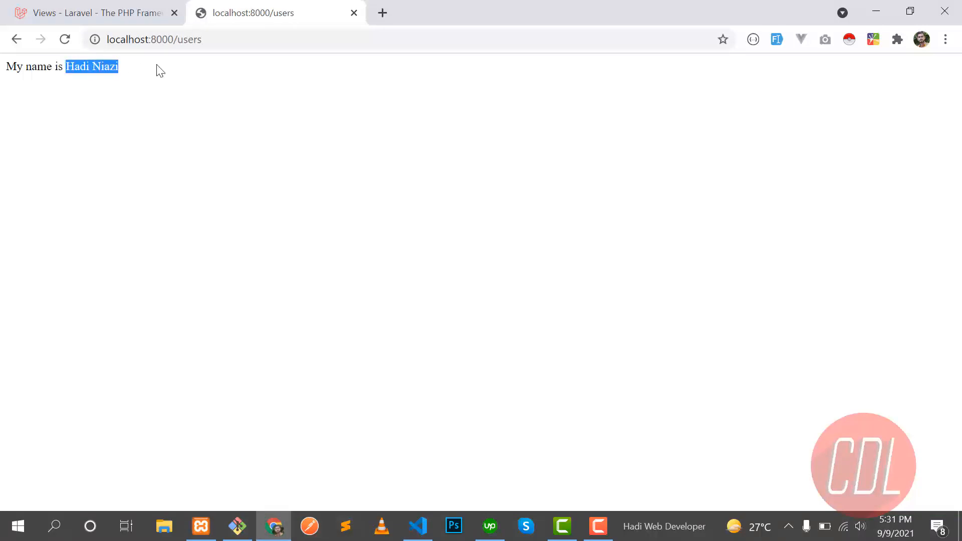
left_click(418, 526)
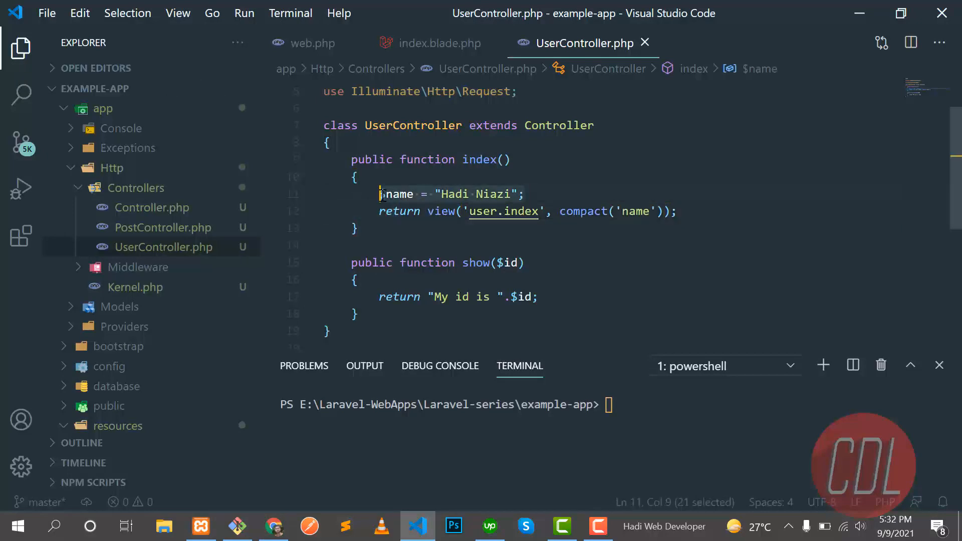
mouse_move(503, 211)
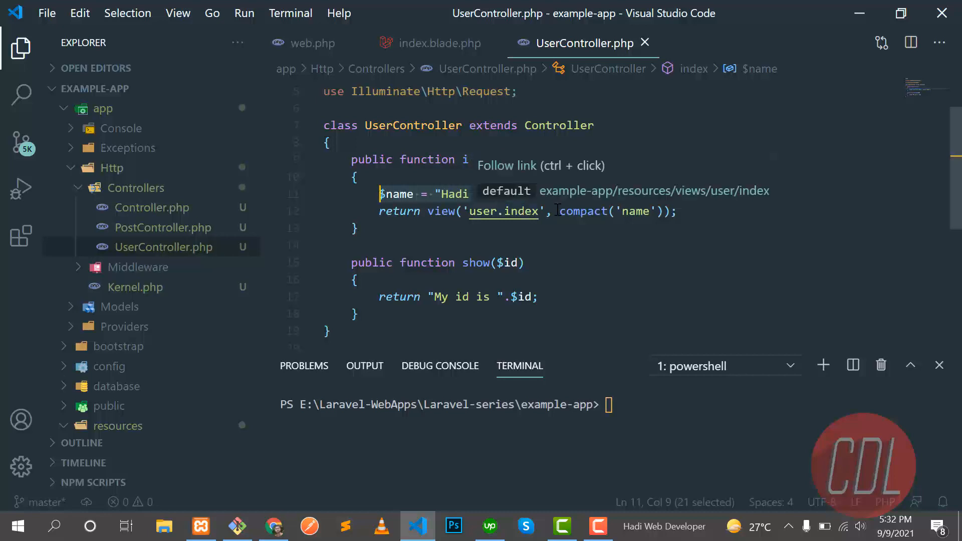
left_click(502, 211)
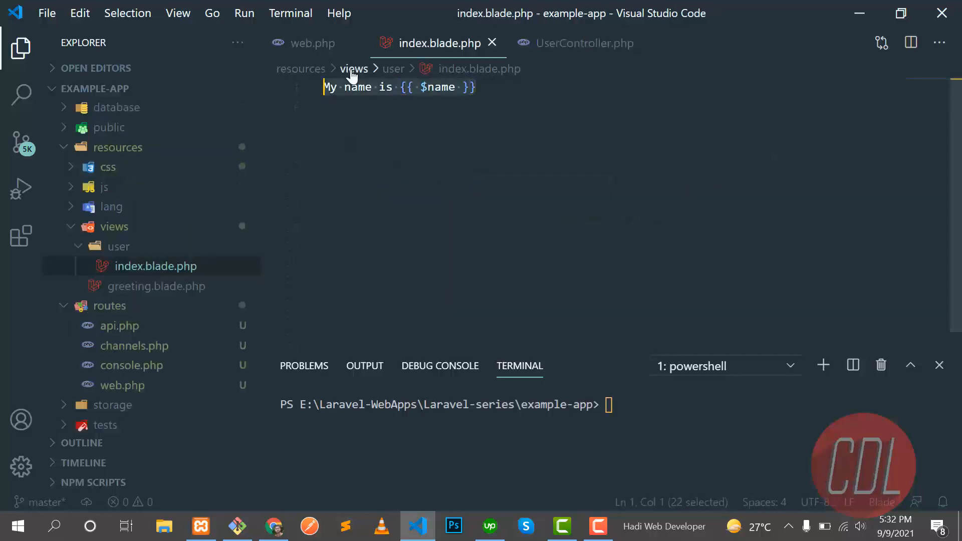
left_click(584, 43)
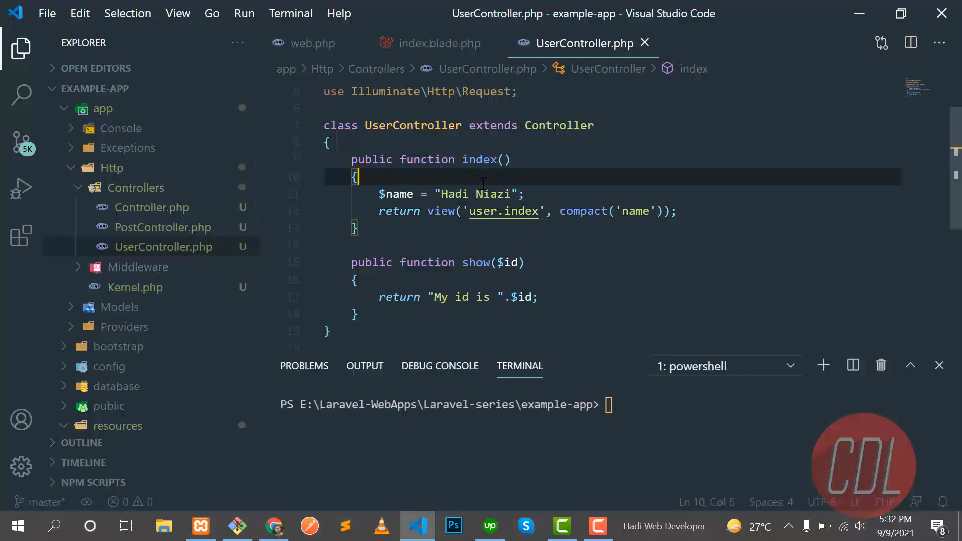
left_click(550, 197)
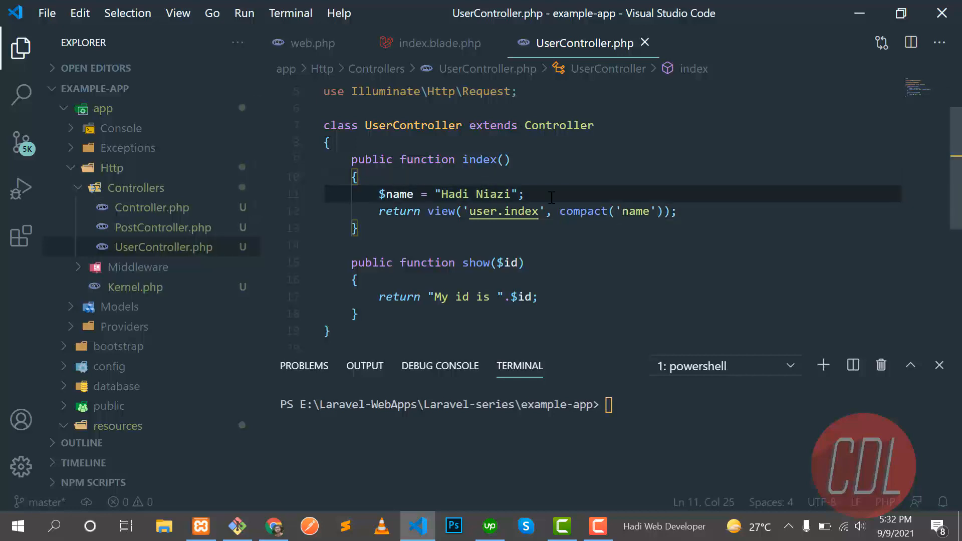